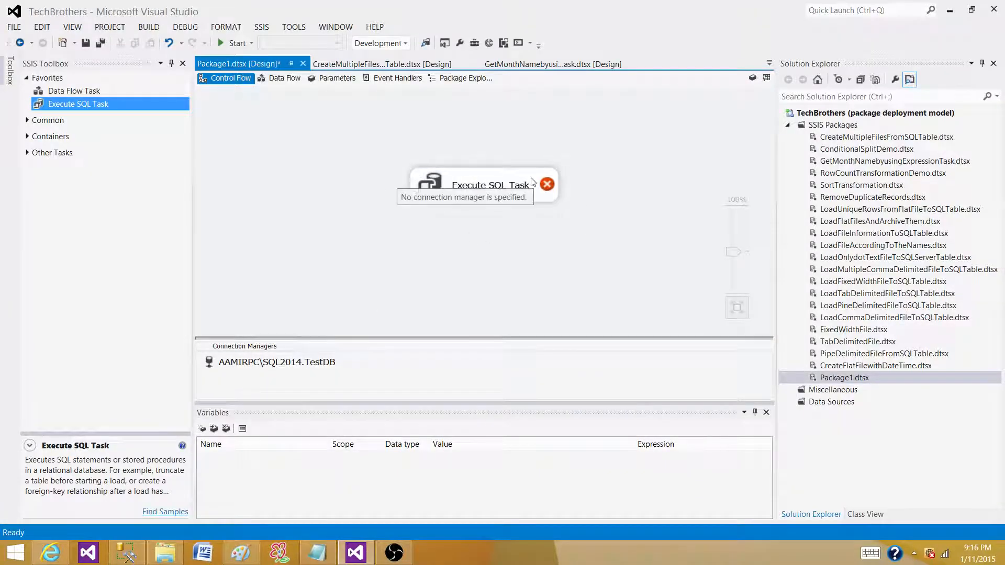
Drag the Execute SQL Task to the upper left of the control flow canvas
{"action": "right_click", "coordinate": [484, 185]}
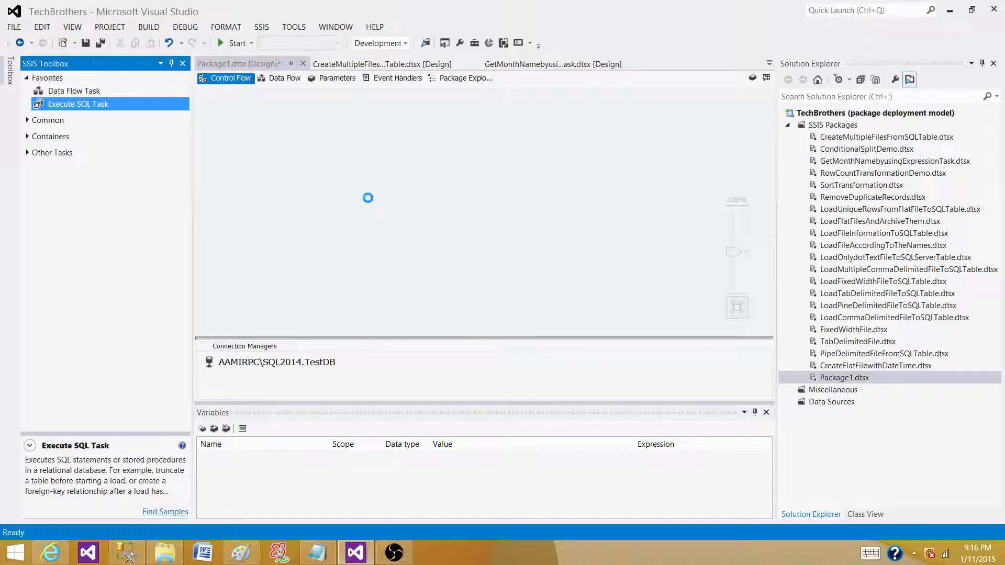
{"action": "left_click_drag", "start_coordinate": [77, 104], "coordinate": [380, 142]}
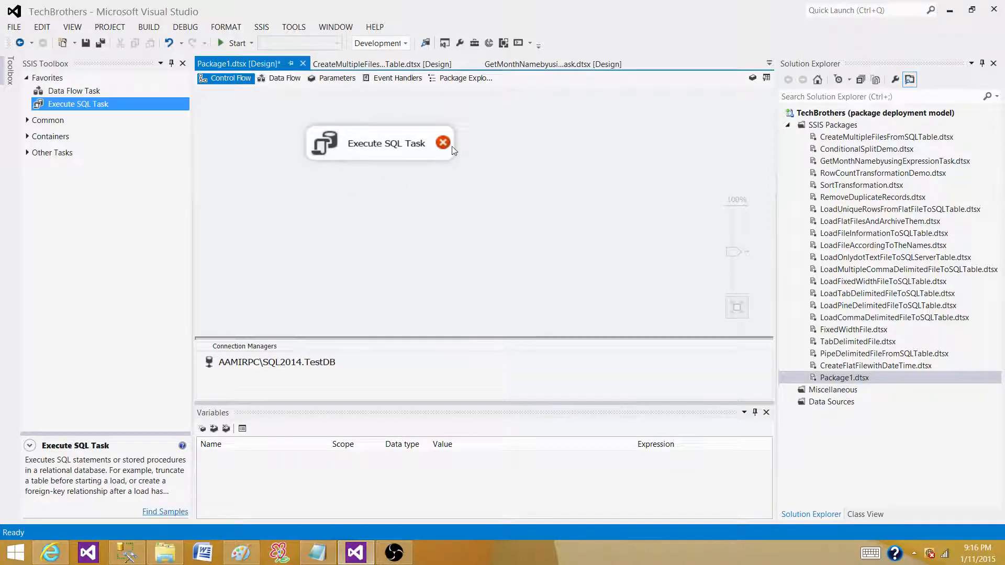
Open the Execute SQL Task Editor and assign the TestDB OLE DB connection
{"action": "double_click", "coordinate": [385, 143]}
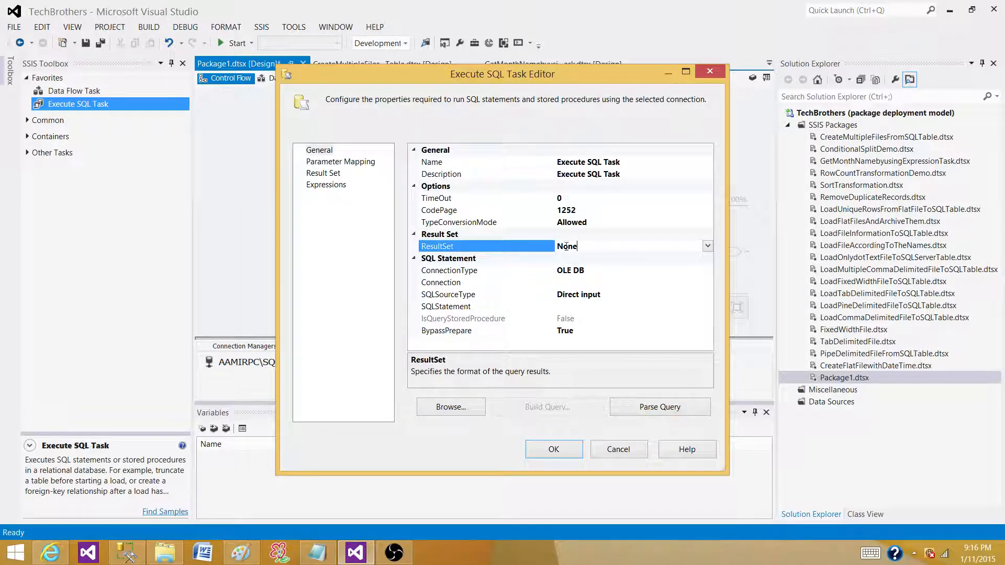
{"action": "double_click", "coordinate": [567, 246]}
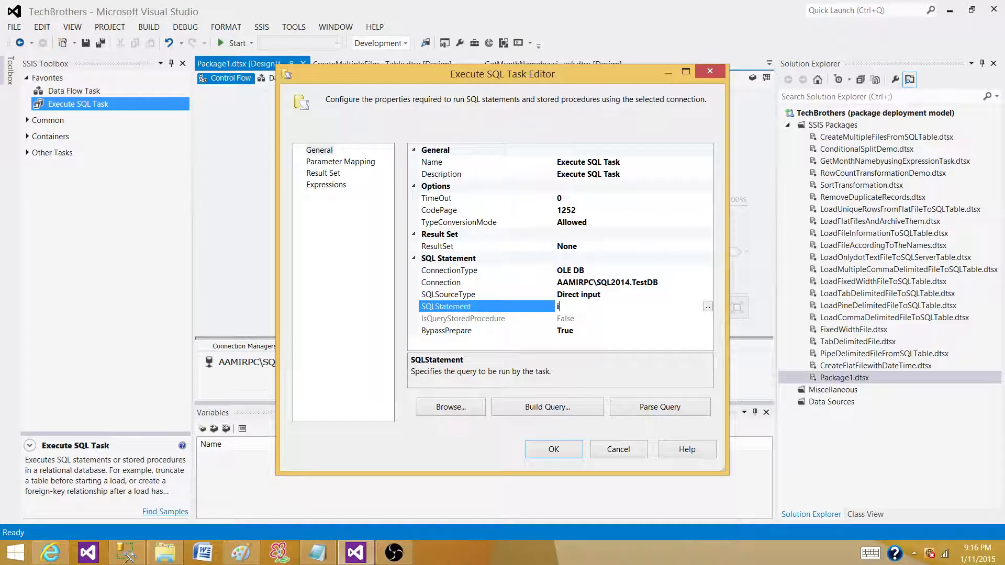
{"action": "type", "text": "insert query"}
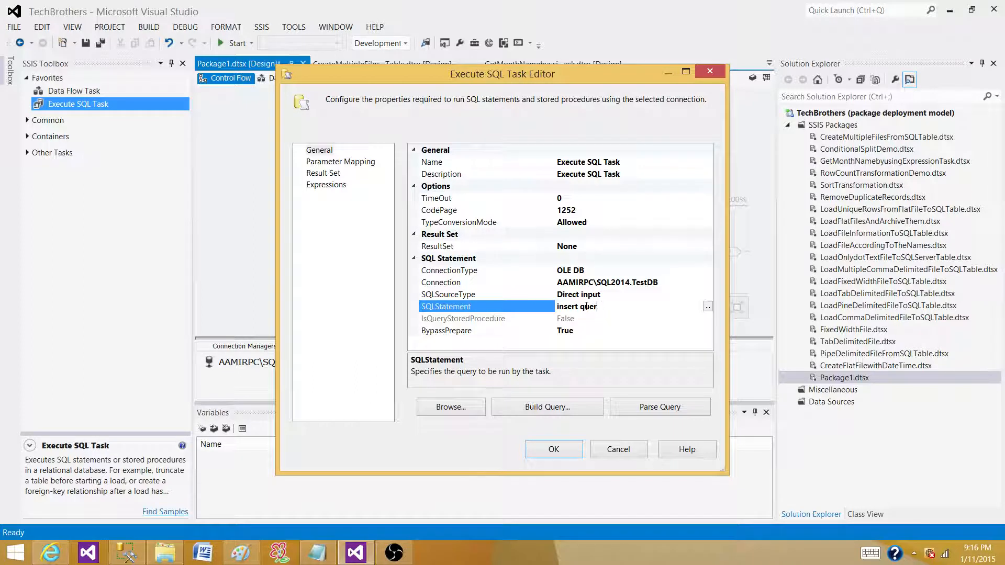
{"action": "type", "text": "update"}
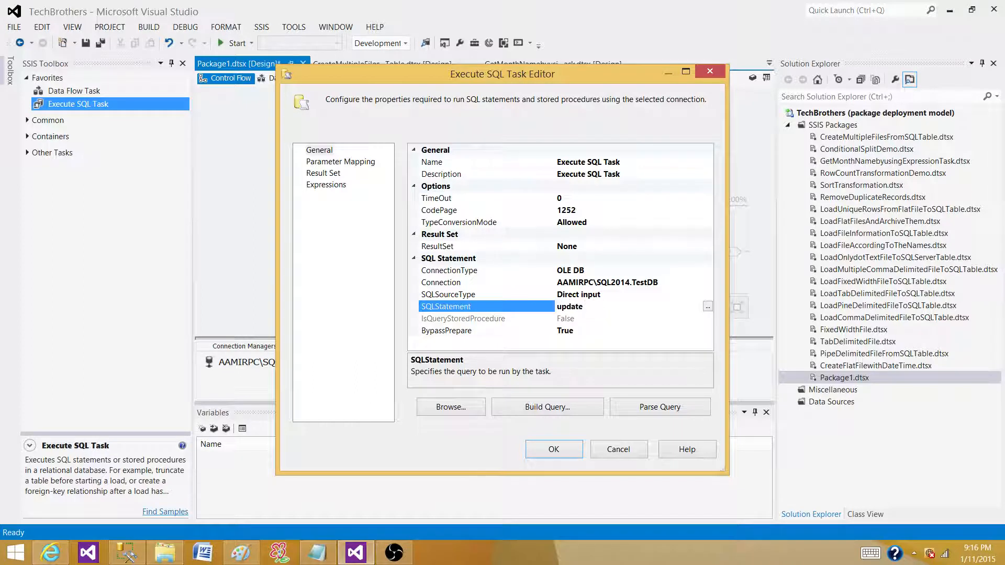
{"action": "type", "text": "or delete"}
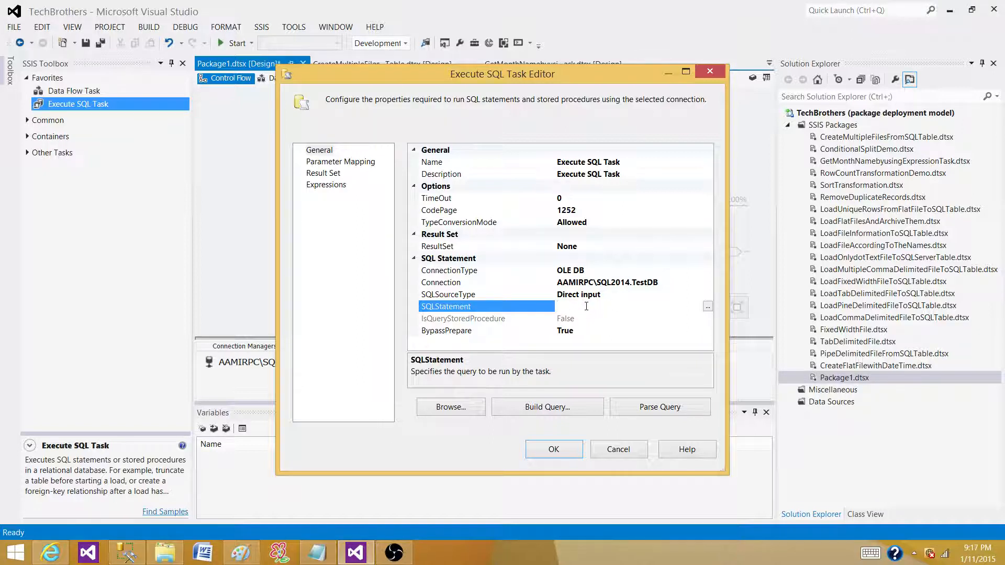
{"action": "left_click", "coordinate": [577, 306]}
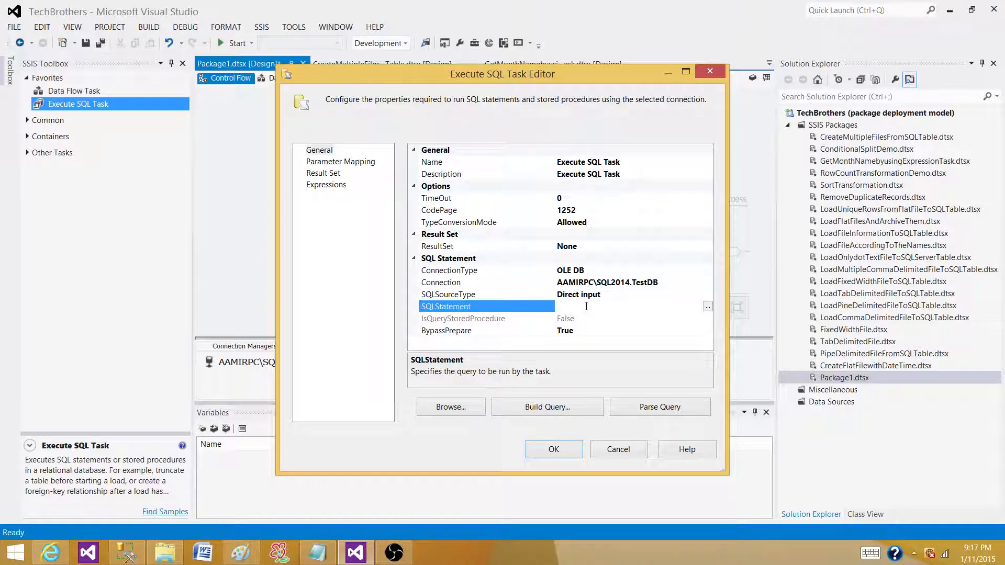
Set ResultSet to Single row and enter a query selecting FName, LName from dbo.mytable where SSN='00000'
{"action": "left_click", "coordinate": [708, 246]}
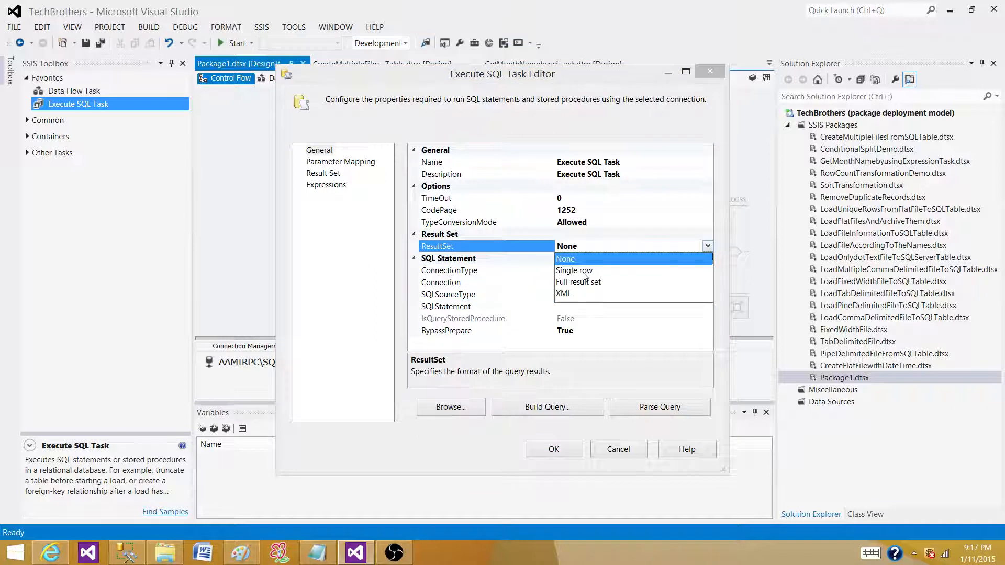
{"action": "left_click", "coordinate": [573, 270]}
{"action": "type", "text": "Select FName,L"}
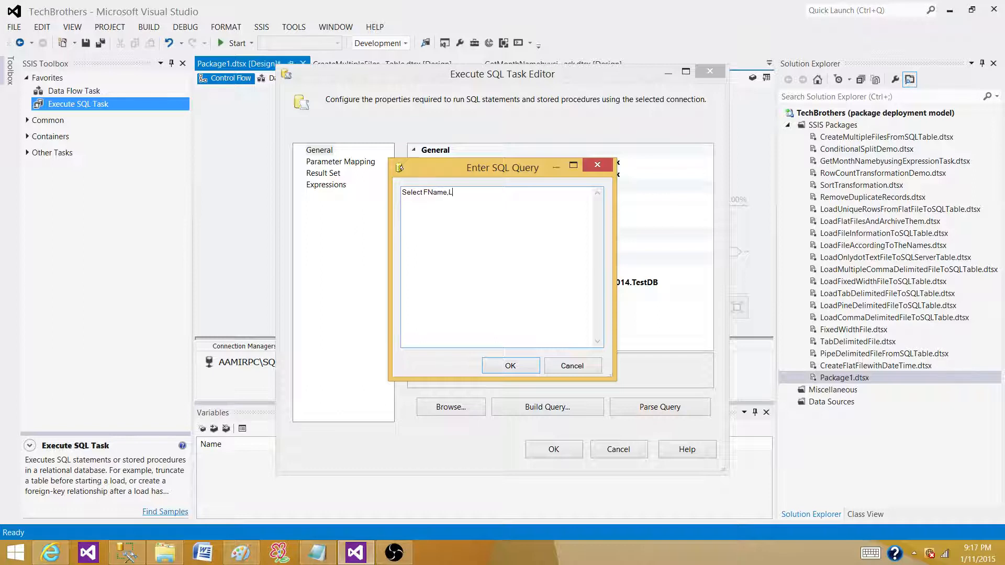
{"action": "type", "text": "Name from dbo.mytable"}
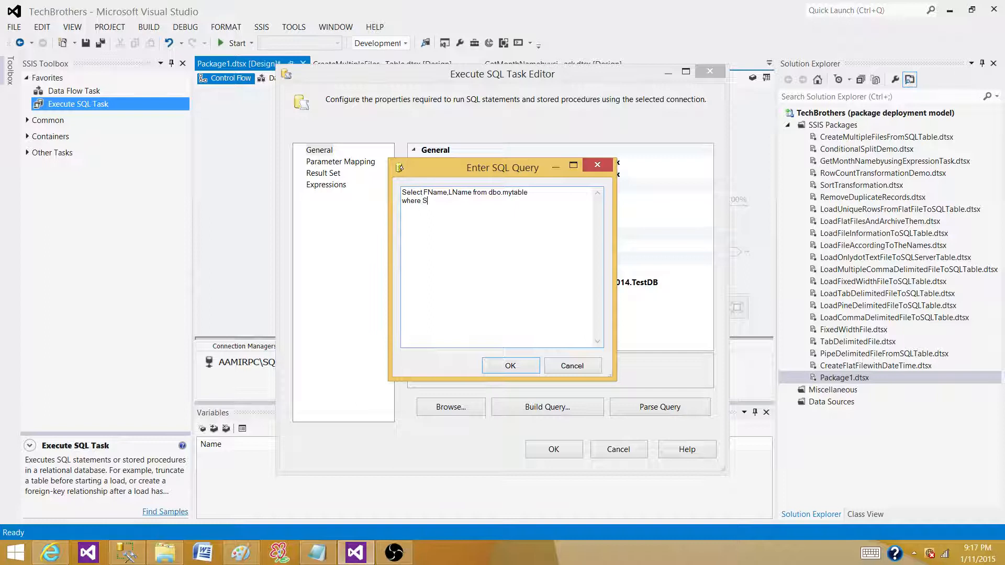
{"action": "type", "text": "SN='"}
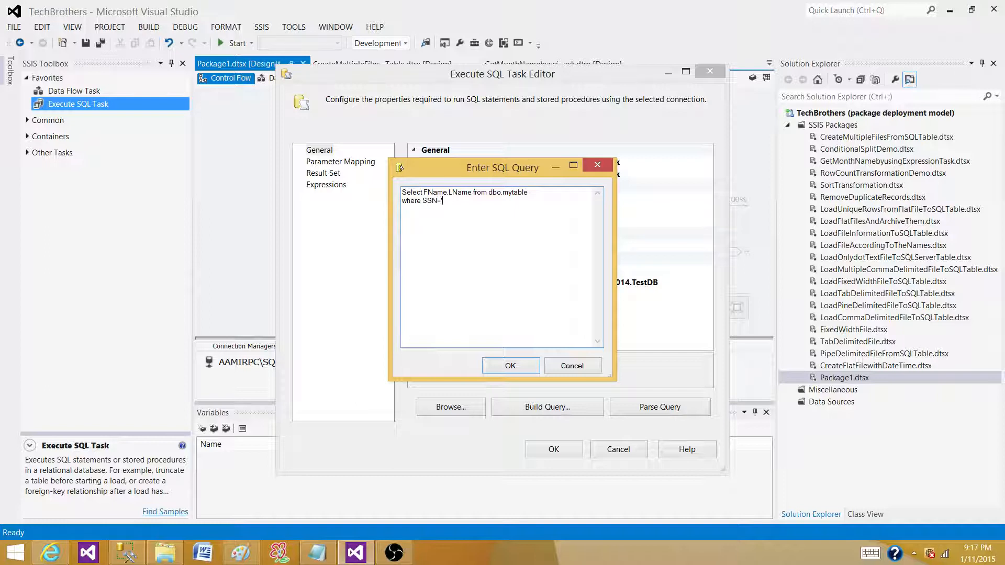
{"action": "type", "text": "00000"}
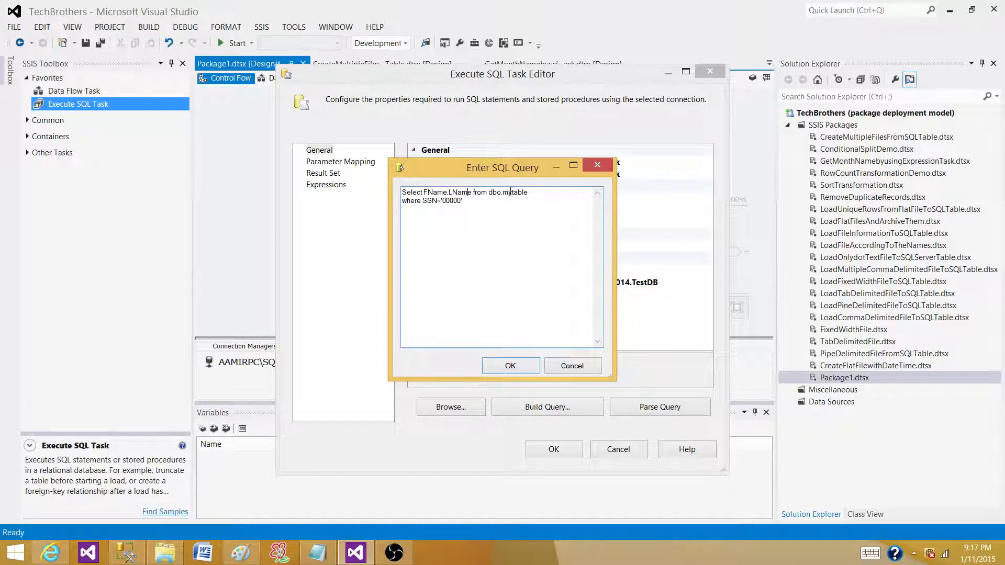
Confirm the FName/LName query in the Enter SQL Query dialog
{"action": "left_click", "coordinate": [510, 365]}
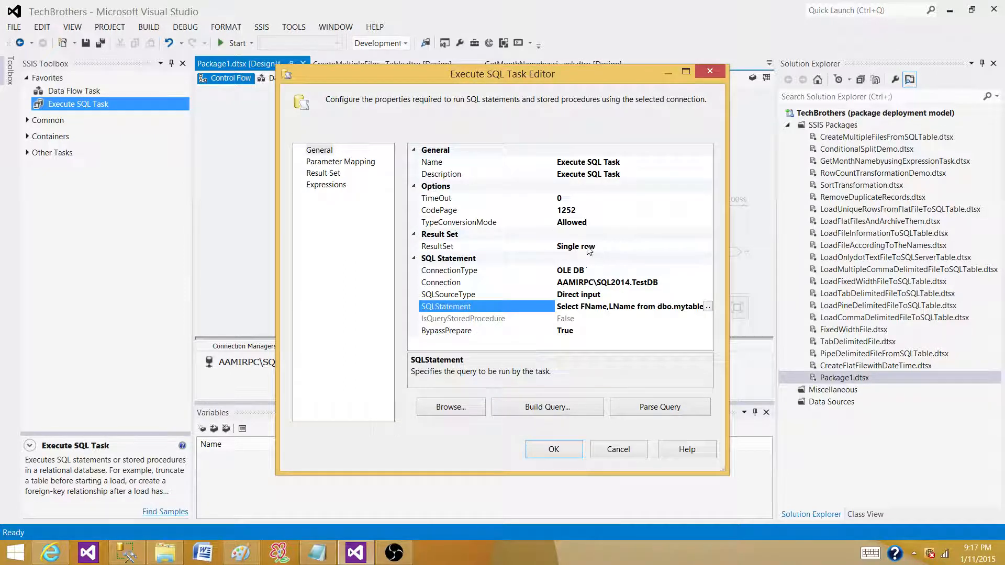
{"action": "mouse_move", "coordinate": [566, 253]}
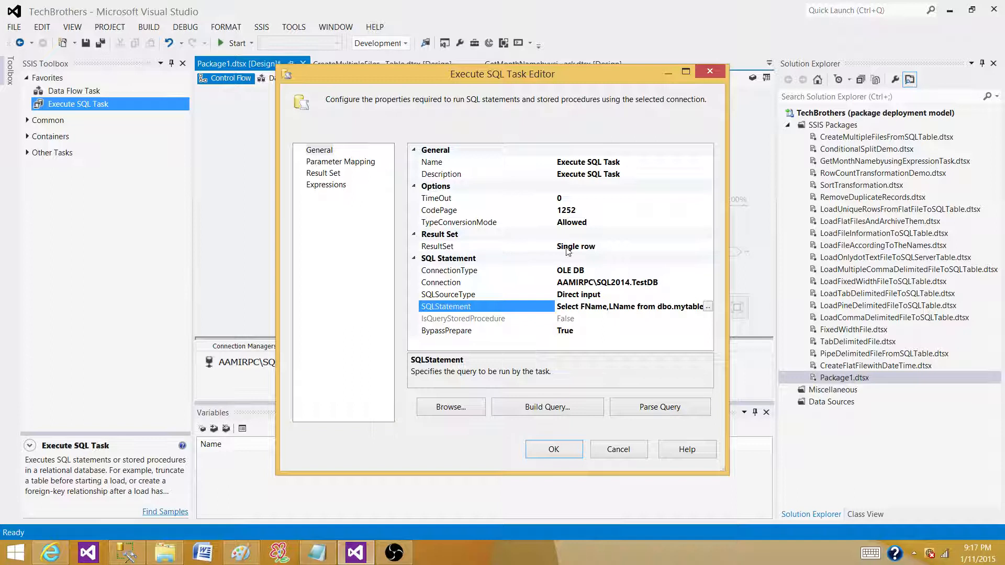
{"action": "mouse_move", "coordinate": [596, 250]}
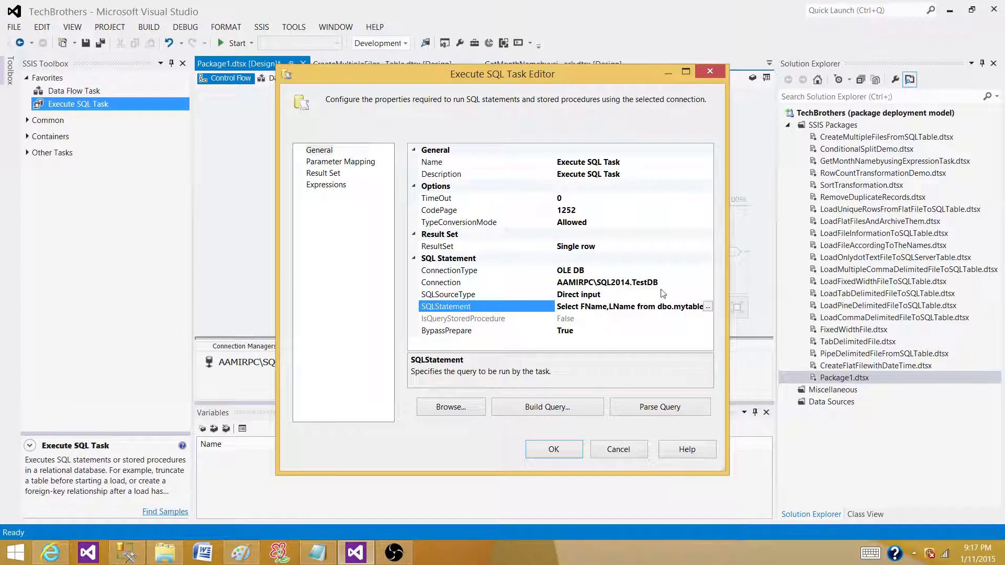
{"action": "mouse_move", "coordinate": [582, 242]}
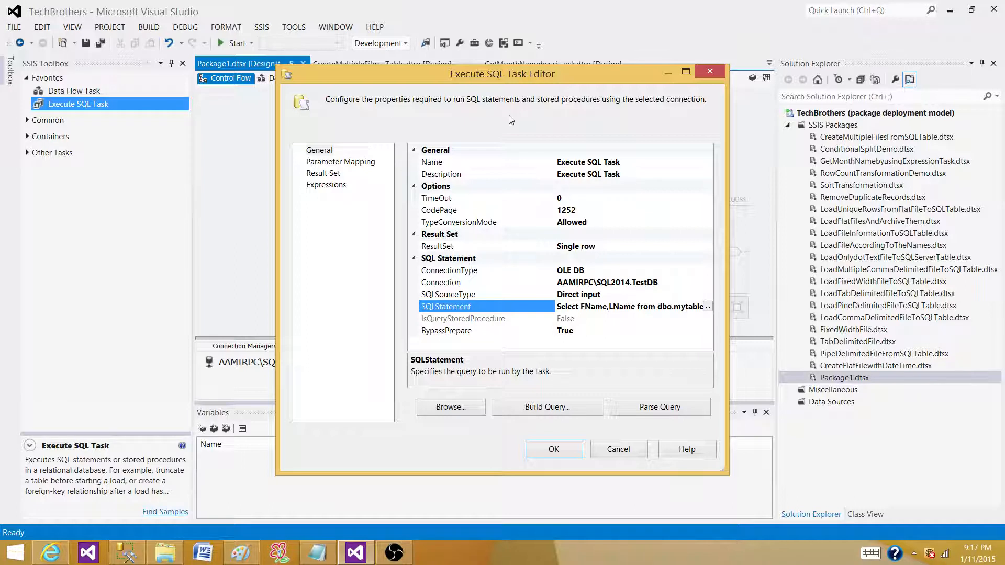
{"action": "mouse_move", "coordinate": [330, 177]}
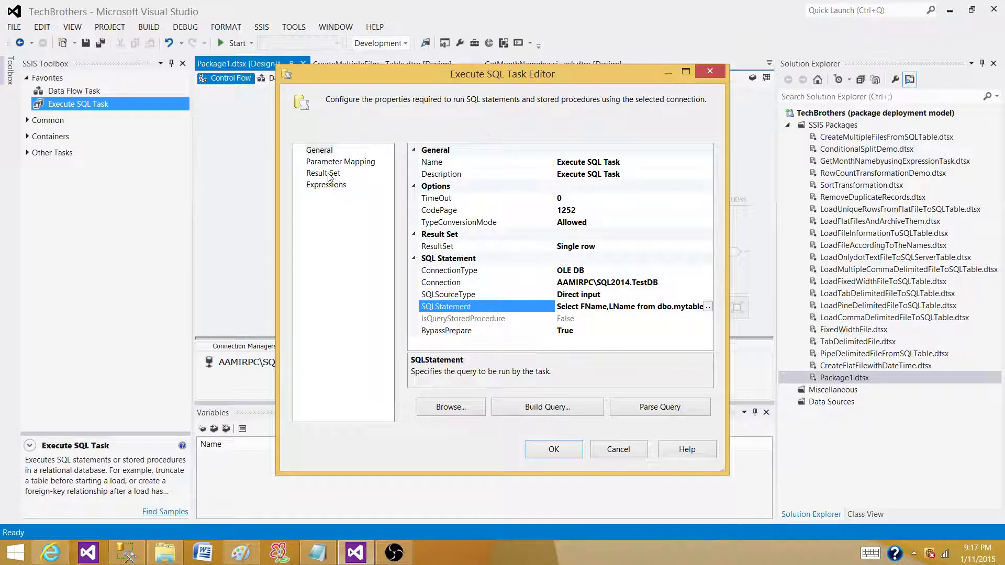
On the Result Set page, map result name 0 to a new variable Variable1
{"action": "left_click", "coordinate": [323, 173]}
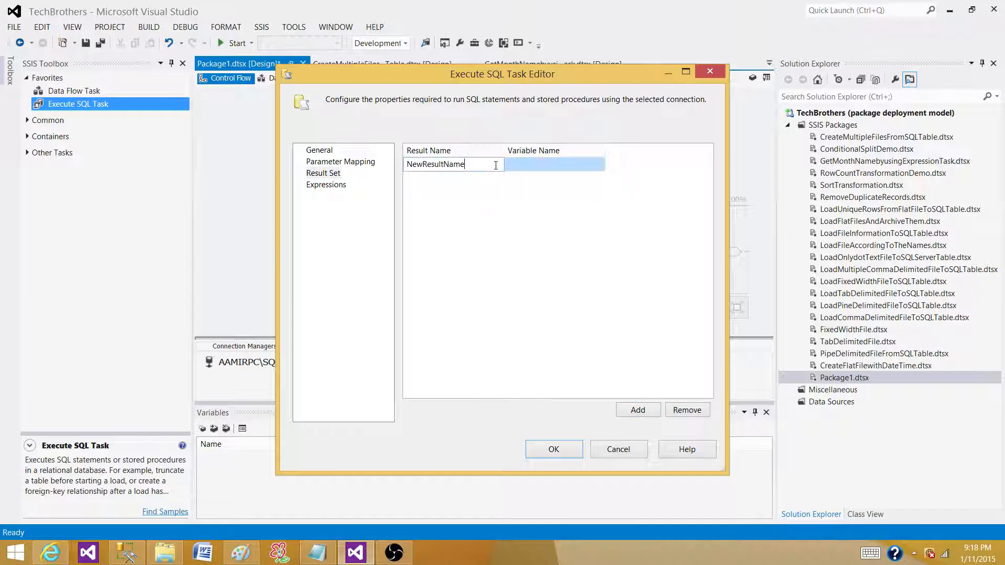
{"action": "type", "text": "0"}
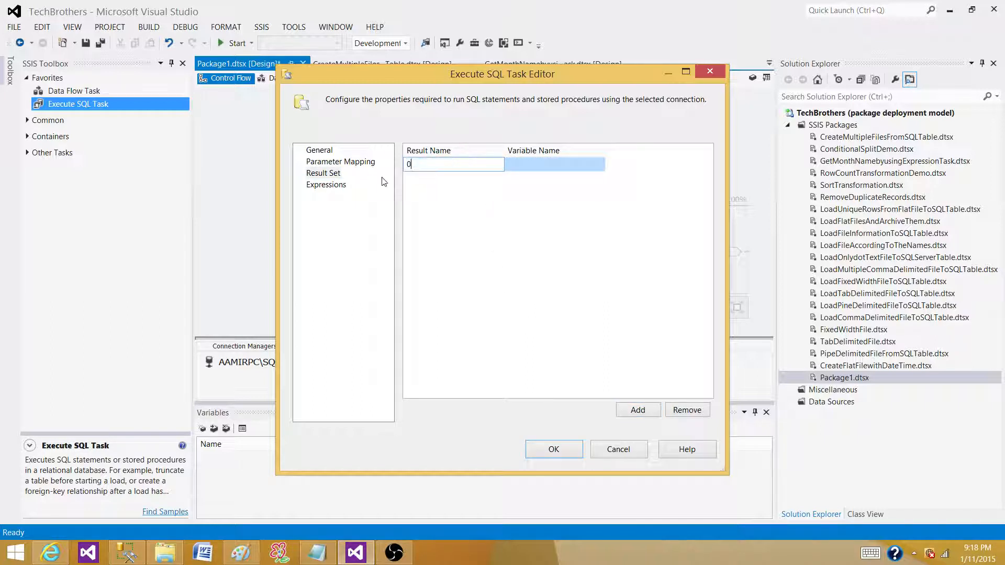
{"action": "left_click", "coordinate": [600, 164]}
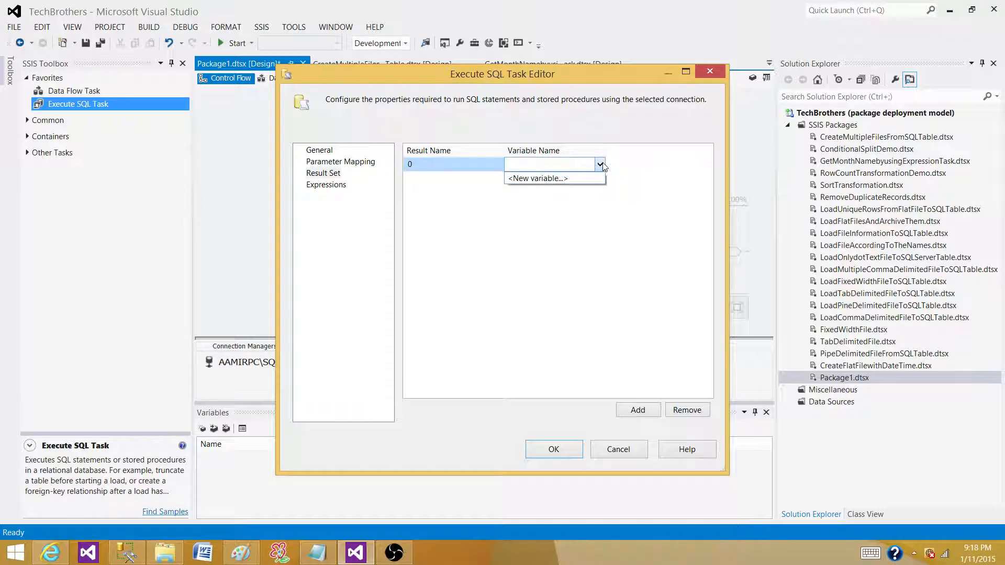
{"action": "left_click", "coordinate": [536, 178]}
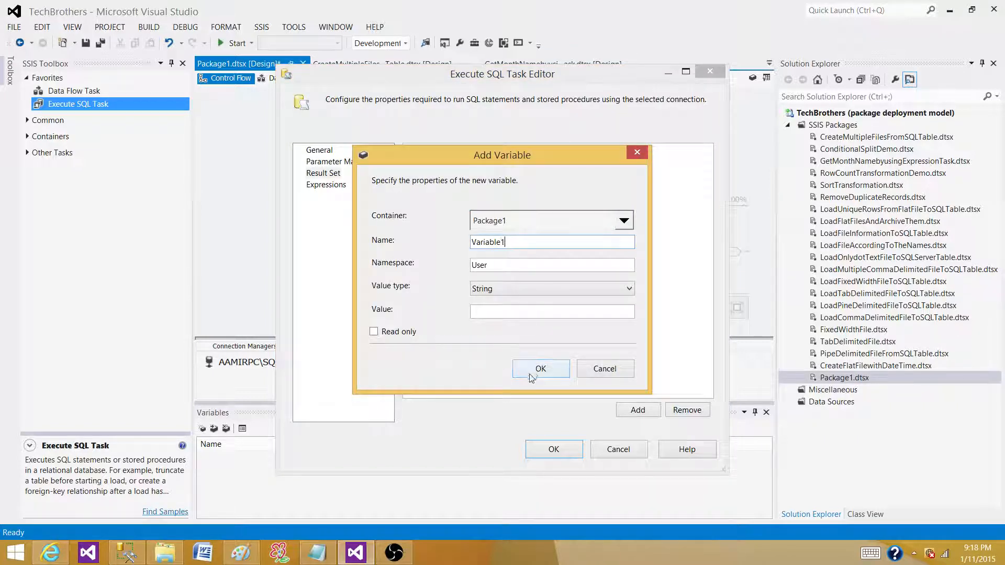
{"action": "left_click", "coordinate": [540, 369]}
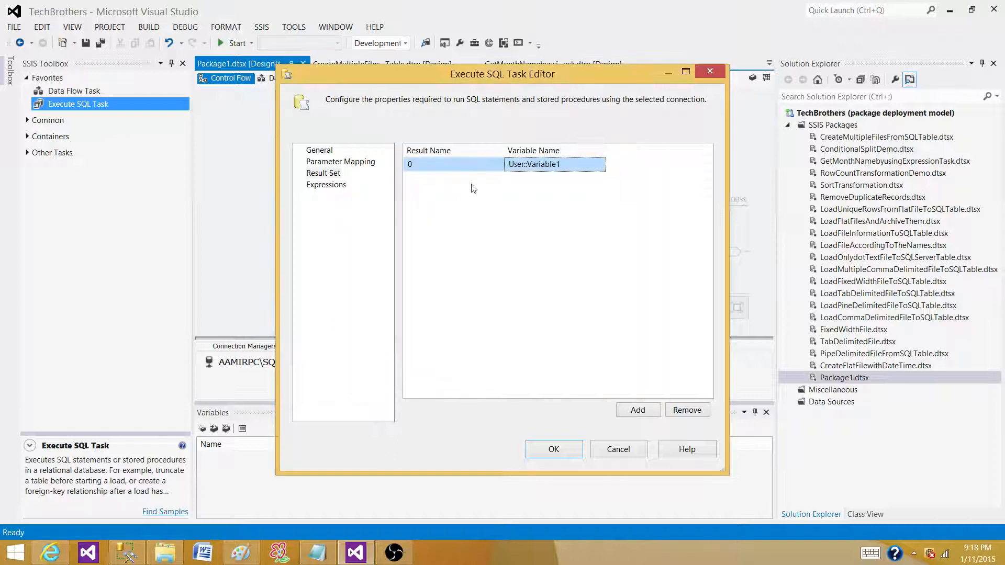
Add a second result mapping to a new variable named LName
{"action": "type", "text": "NewResultName"}
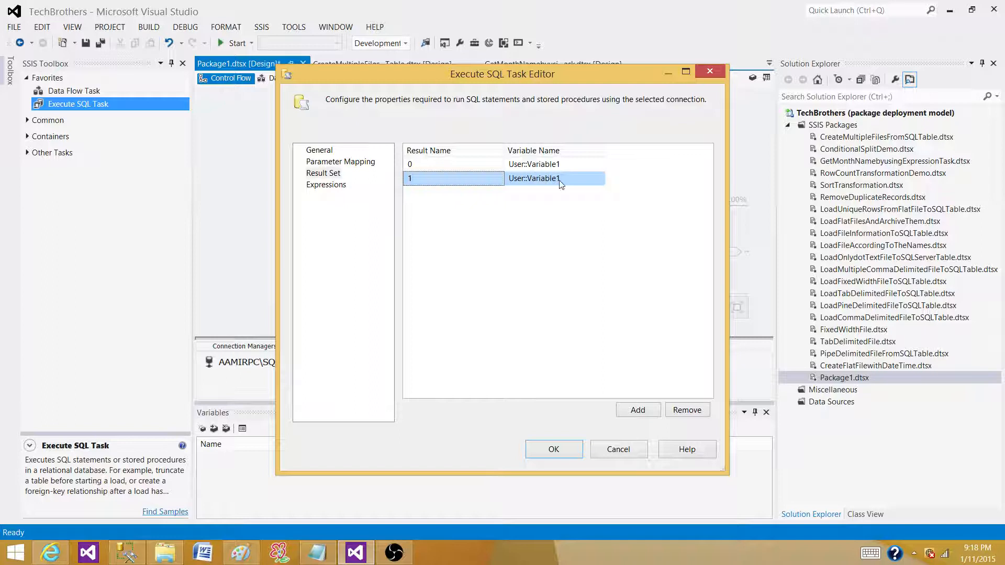
{"action": "left_click", "coordinate": [599, 178]}
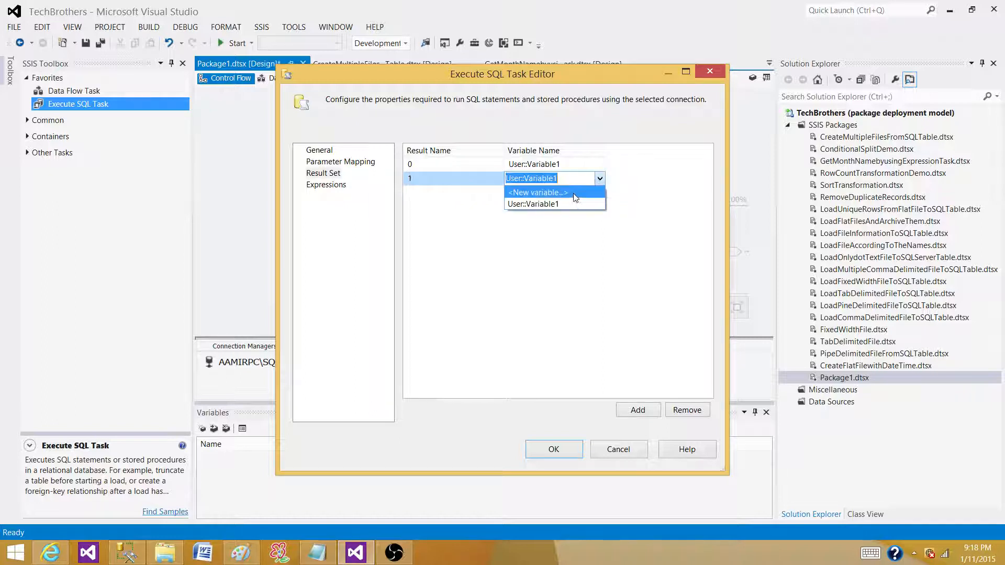
{"action": "left_click", "coordinate": [538, 192]}
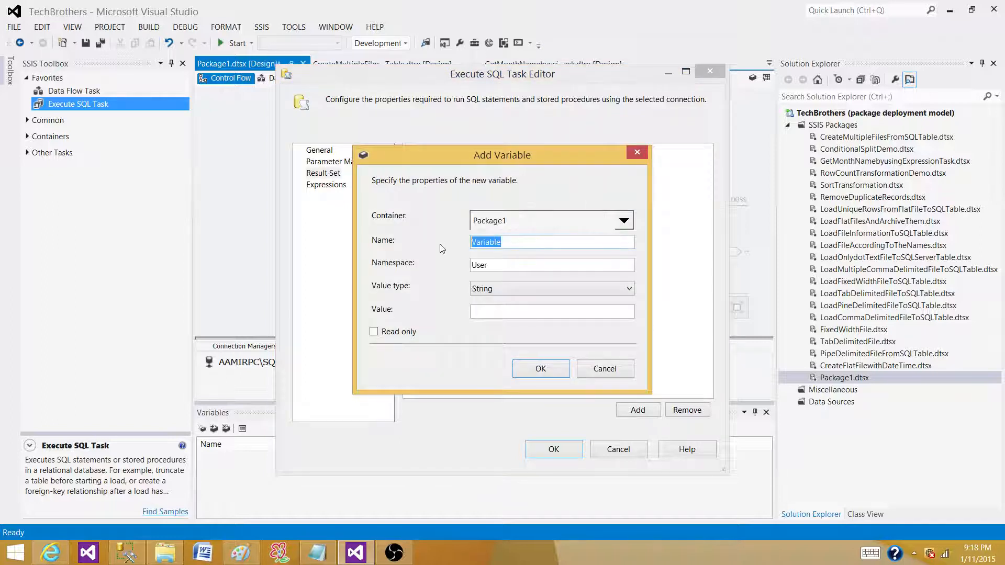
{"action": "type", "text": "LName"}
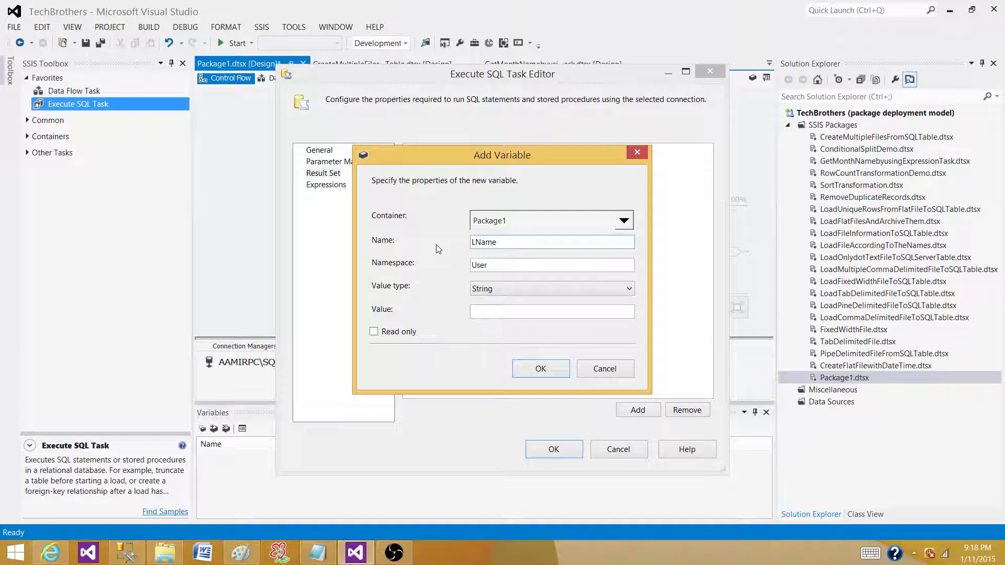
{"action": "left_click", "coordinate": [539, 369]}
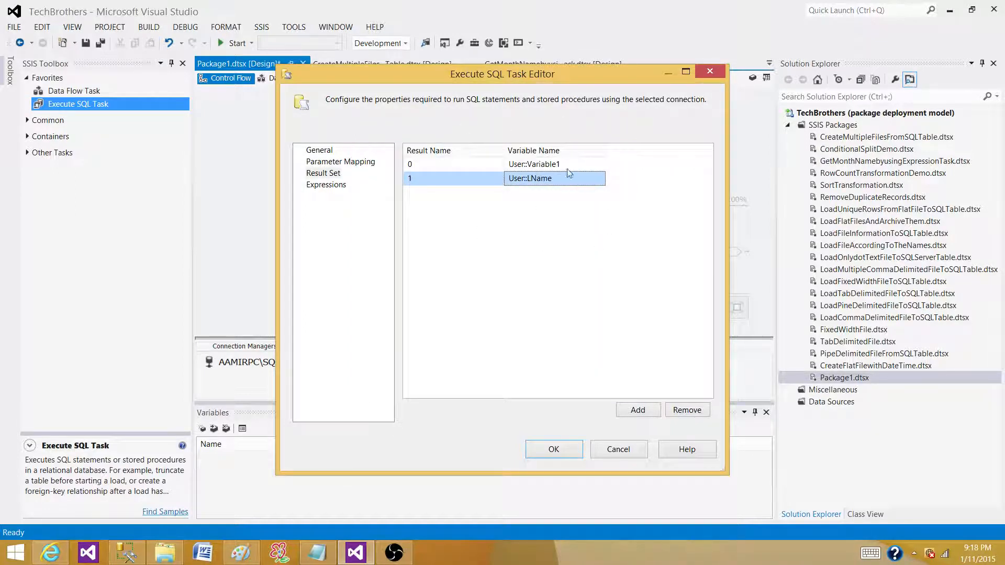
Close and reopen the Execute SQL Task Editor, then set ResultSet to Full result set
{"action": "left_click", "coordinate": [553, 449]}
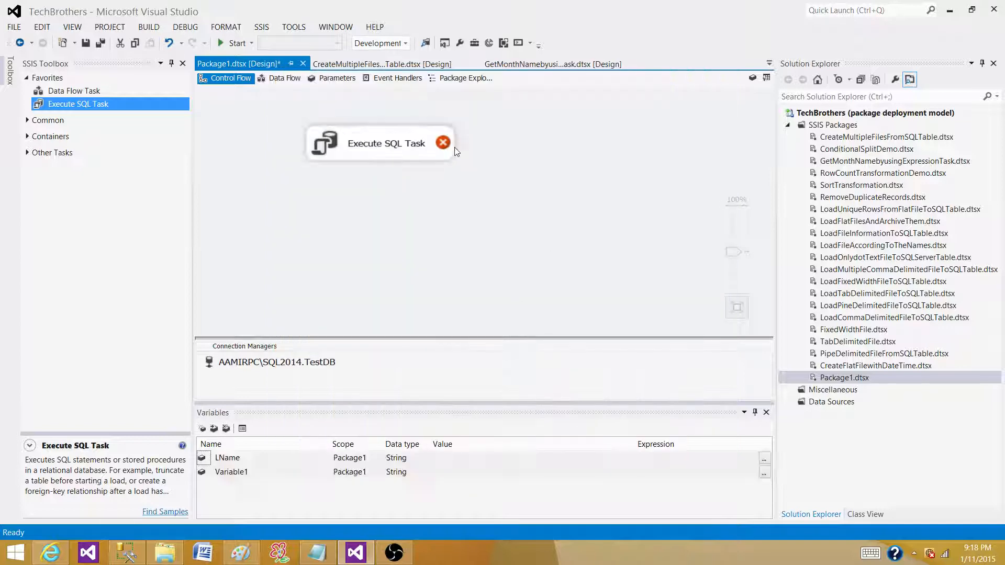
{"action": "double_click", "coordinate": [384, 143]}
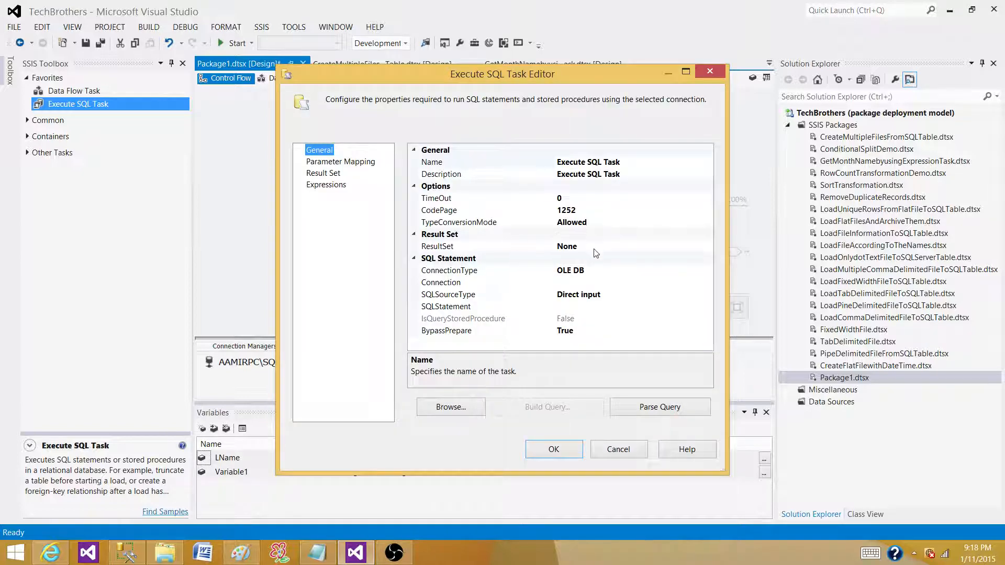
{"action": "left_click", "coordinate": [707, 246]}
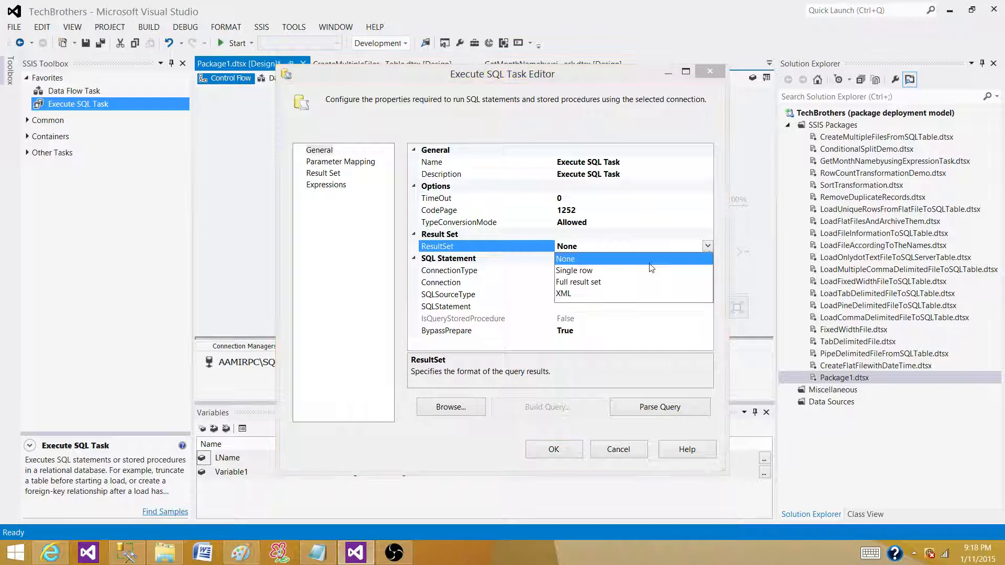
{"action": "left_click", "coordinate": [577, 283]}
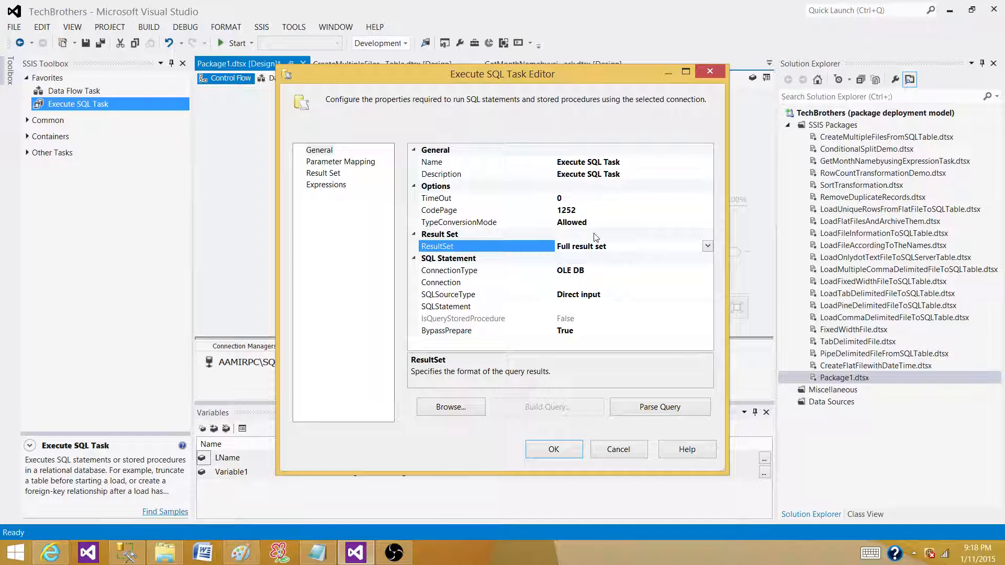
{"action": "mouse_move", "coordinate": [557, 284]}
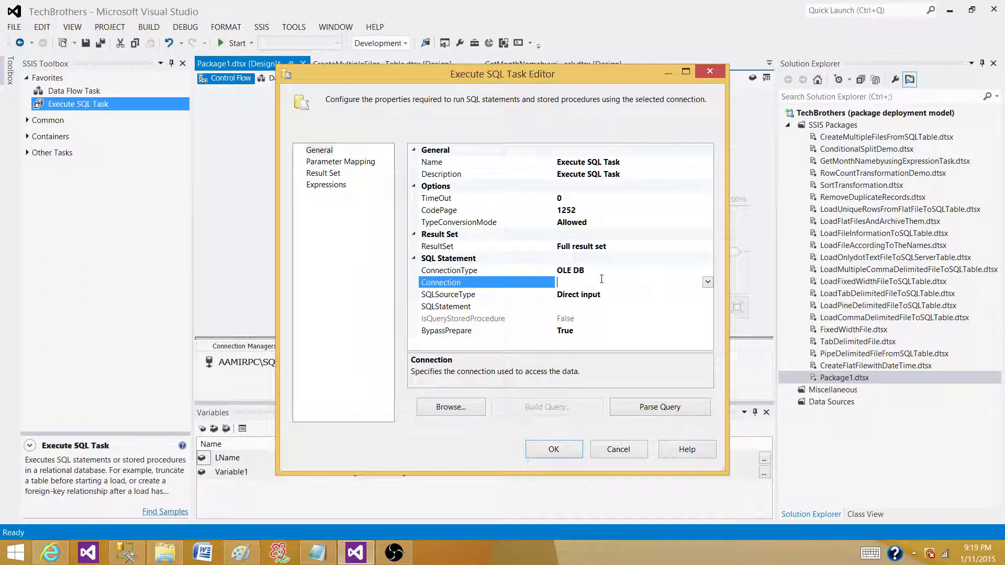
Use the TestDB connection with the statement 'Select top 10 FName,LName from dbo.Table'
{"action": "left_click", "coordinate": [708, 283]}
{"action": "type", "text": "S"}
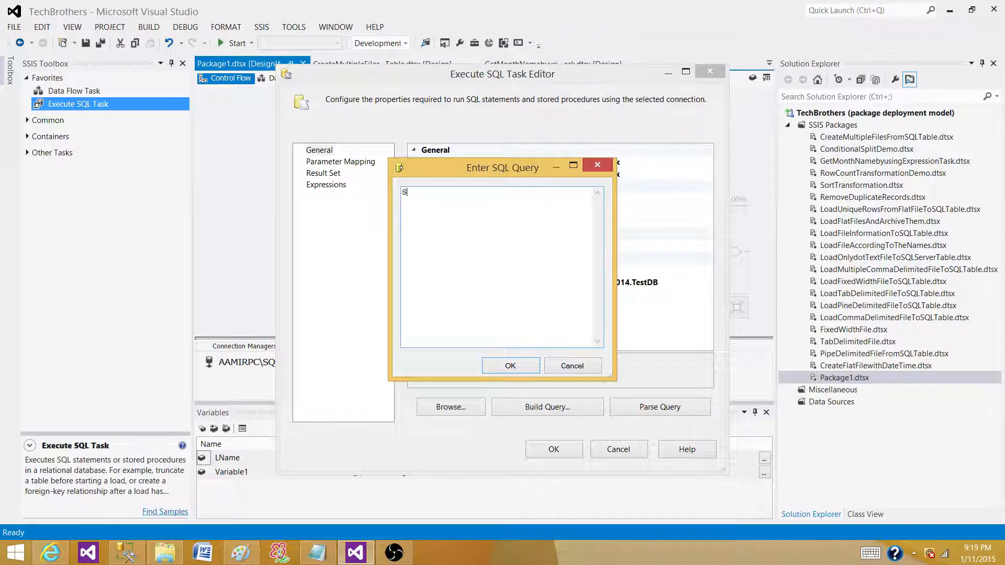
{"action": "type", "text": "elect top"}
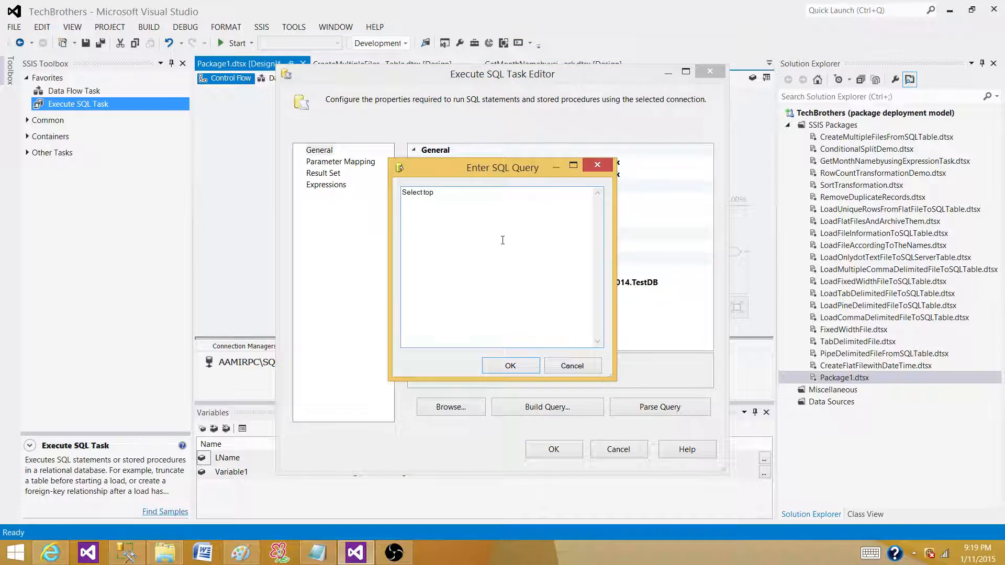
{"action": "type", "text": "10 FName from"}
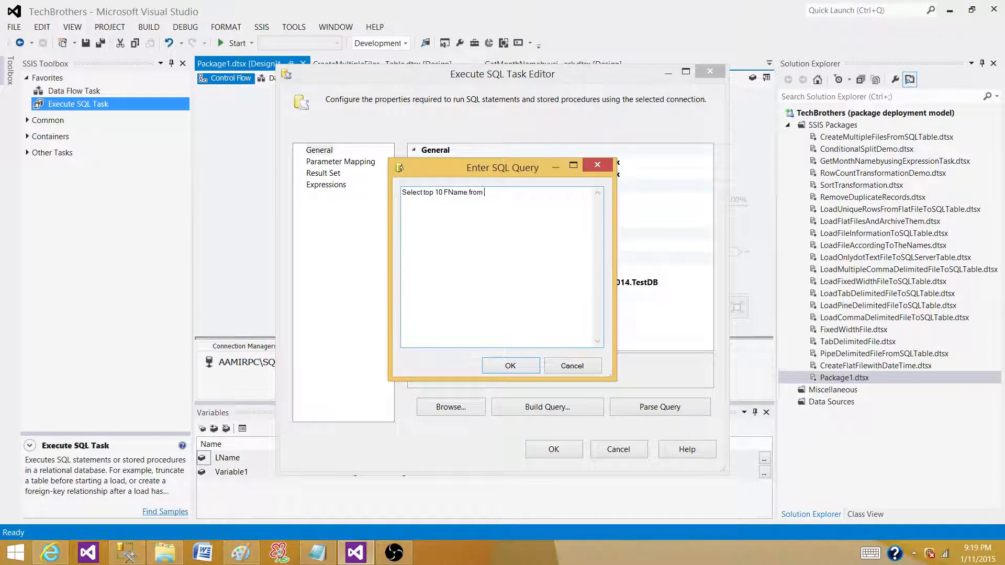
{"action": "type", "text": "dbo.Table"}
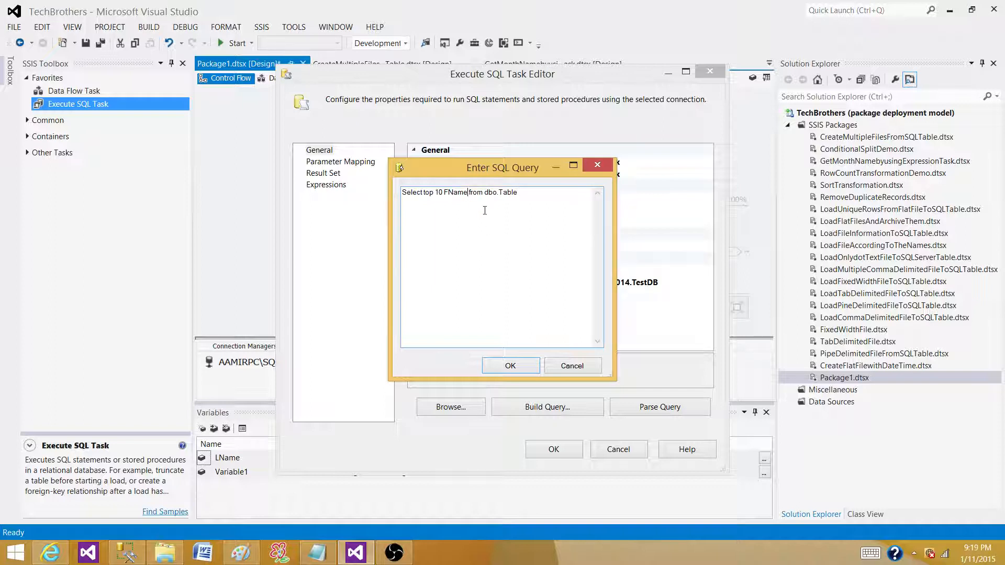
{"action": "type", "text": ",LName"}
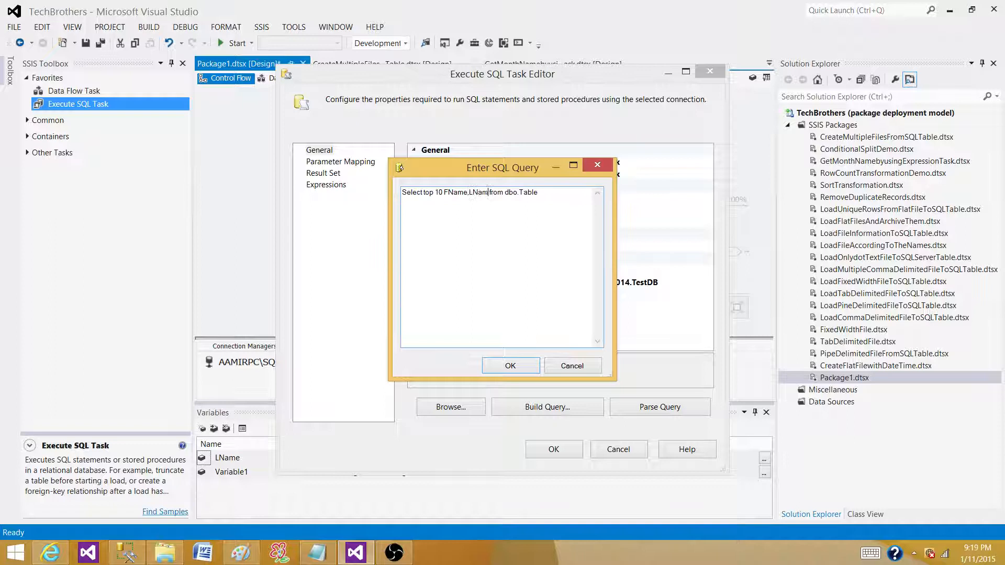
{"action": "left_click", "coordinate": [511, 365]}
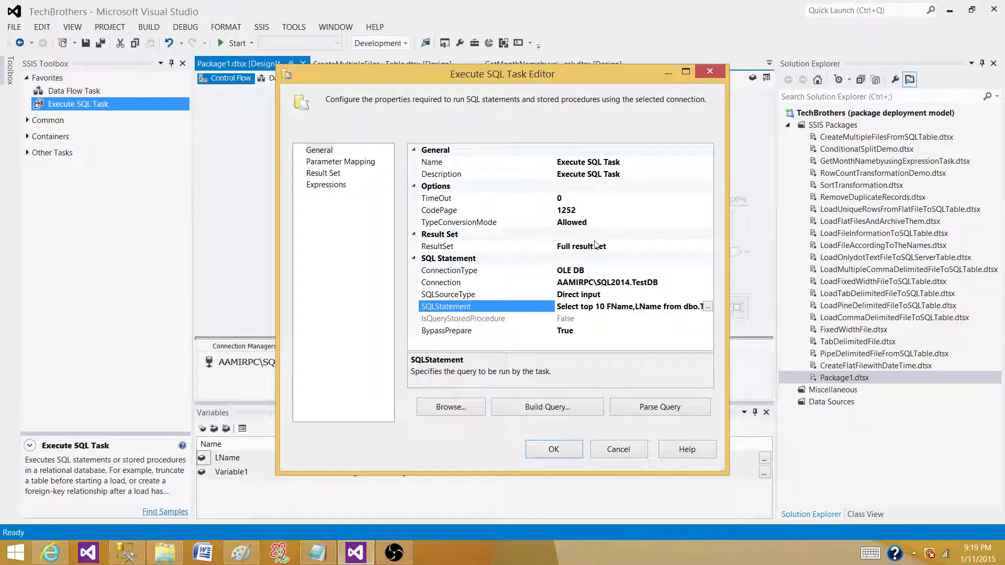
{"action": "mouse_move", "coordinate": [617, 251]}
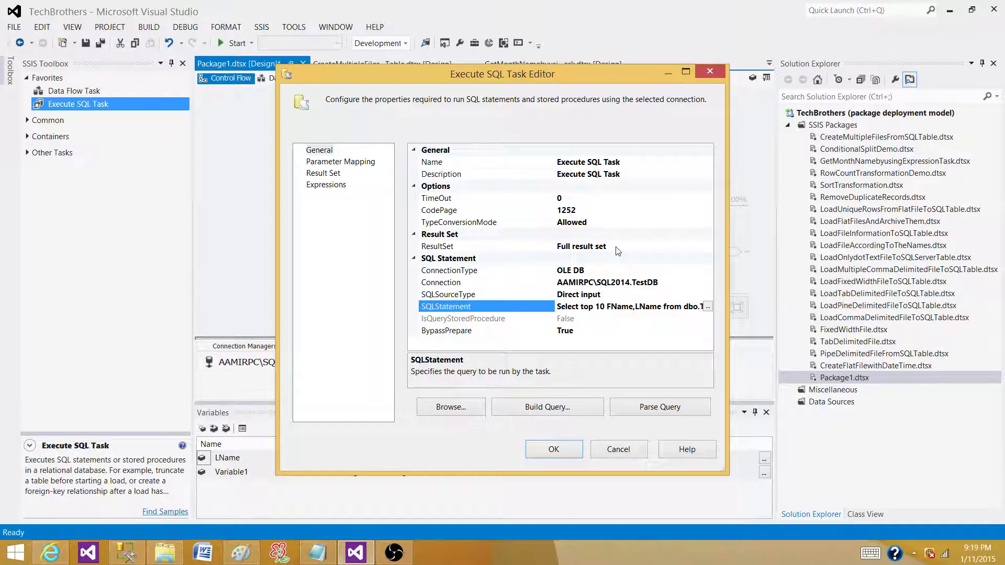
{"action": "mouse_move", "coordinate": [608, 254]}
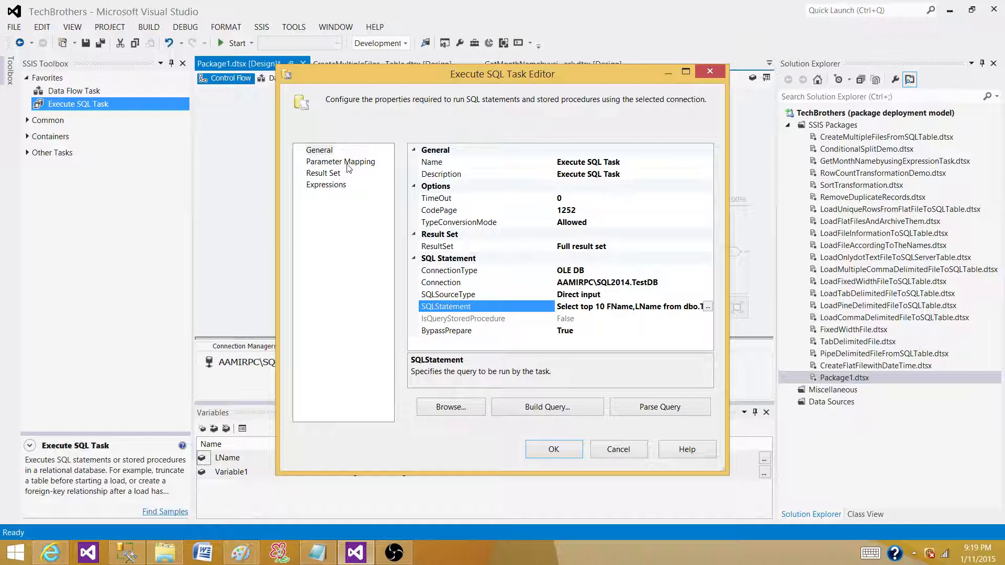
{"action": "left_click", "coordinate": [323, 173]}
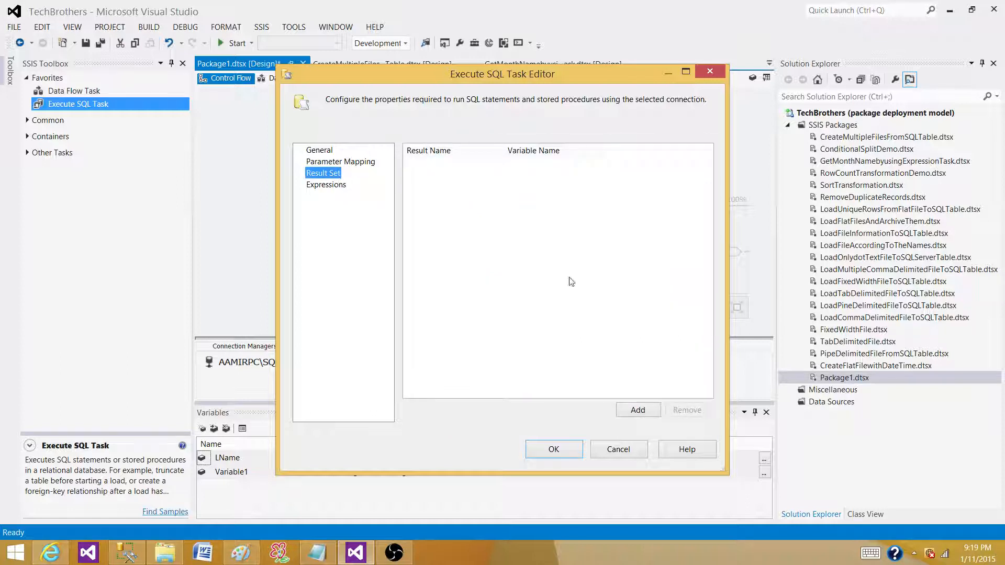
{"action": "left_click", "coordinate": [638, 410]}
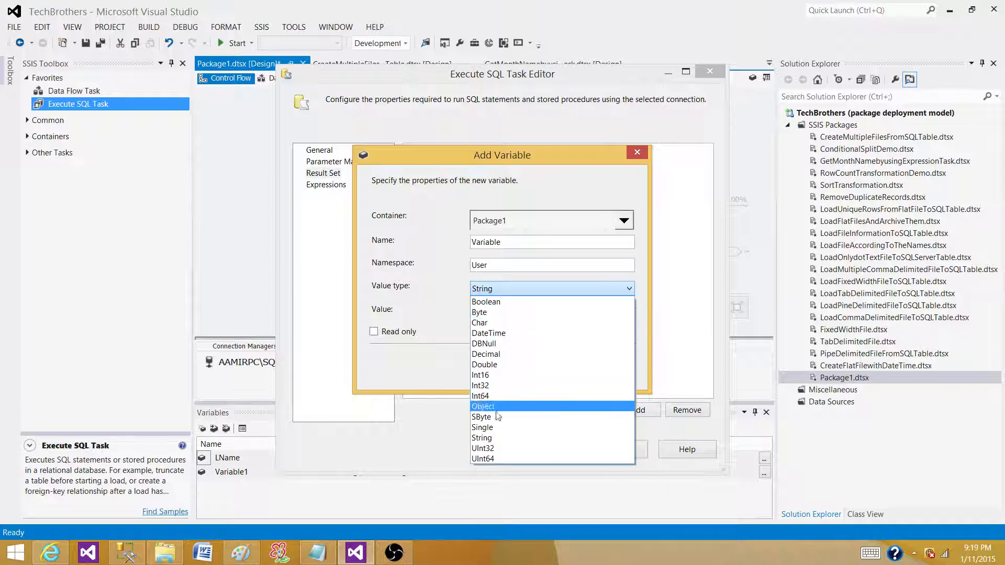
{"action": "left_click", "coordinate": [482, 406]}
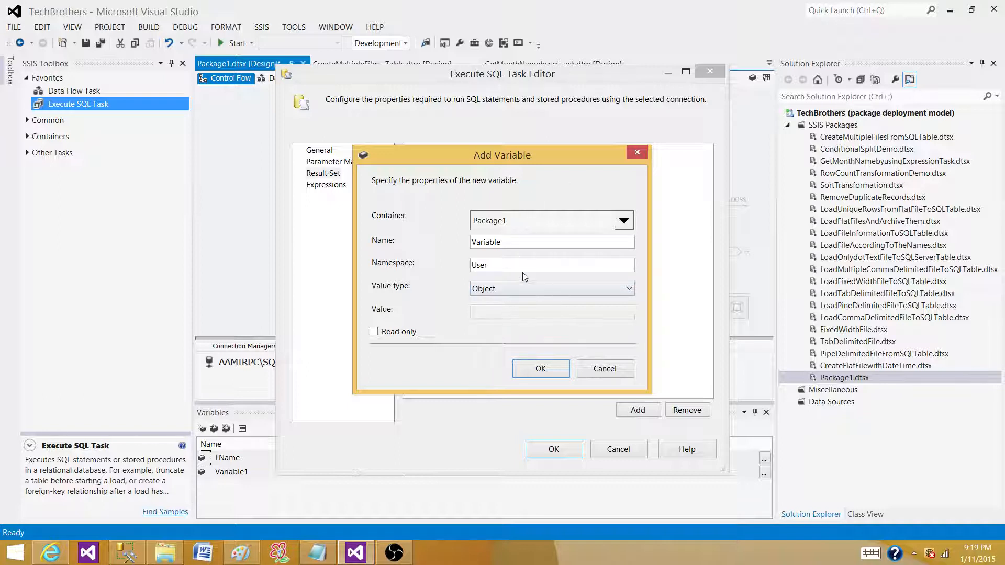
{"action": "mouse_move", "coordinate": [604, 369]}
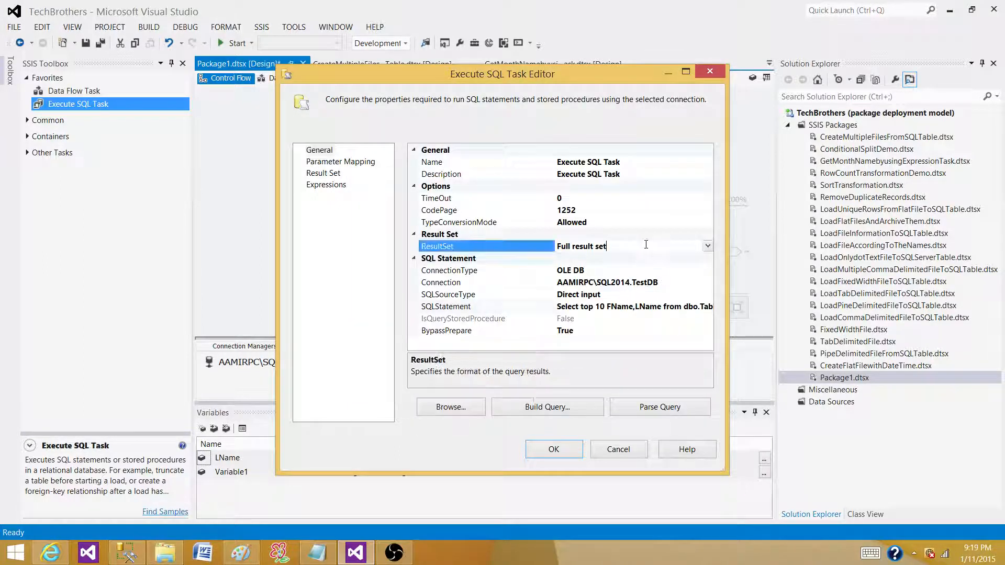
Change the task's ResultSet from Full result set to XML
{"action": "left_click", "coordinate": [707, 245]}
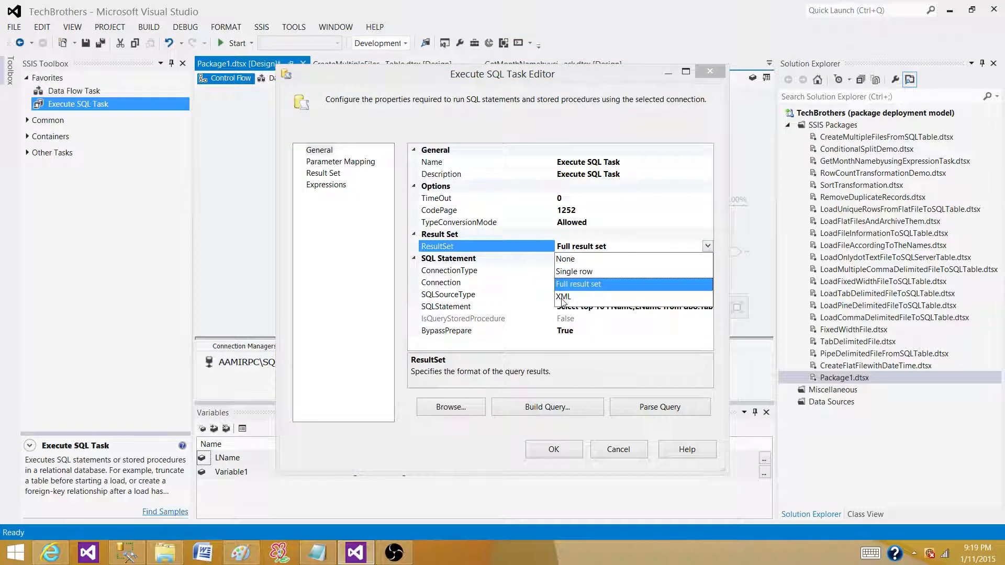
{"action": "left_click", "coordinate": [563, 297]}
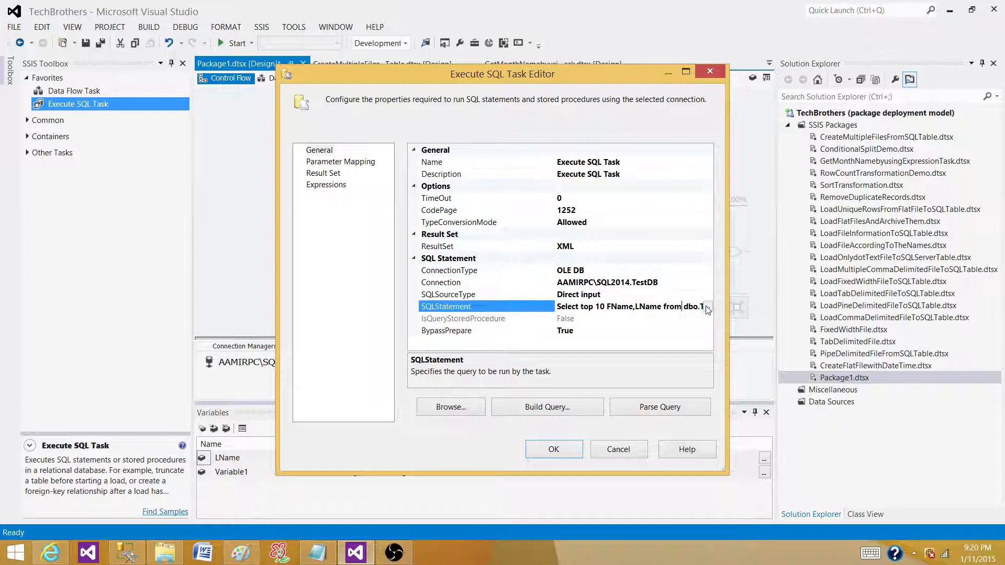
Append 'for xml' to the top 10 query and confirm it
{"action": "left_click", "coordinate": [708, 306]}
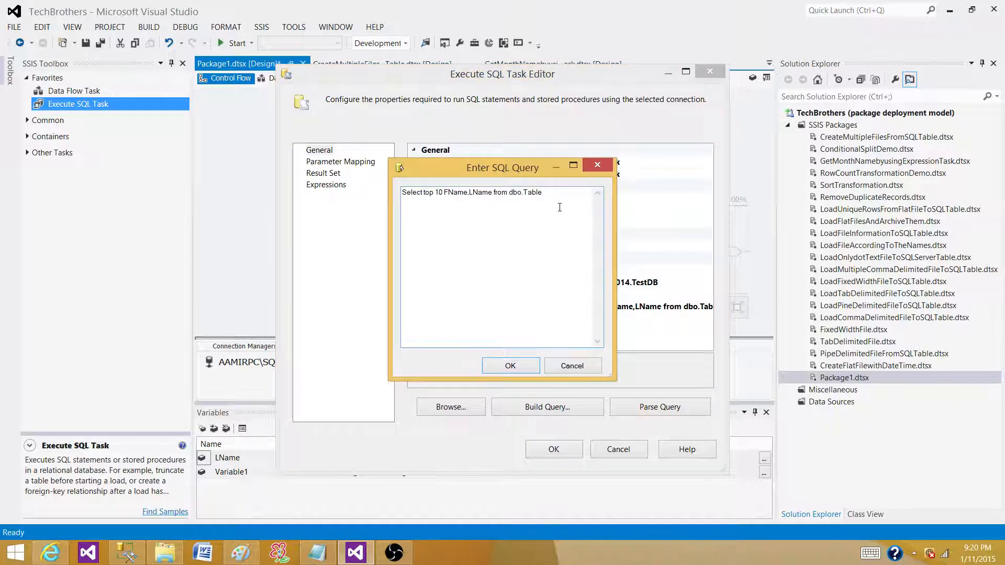
{"action": "type", "text": "for"}
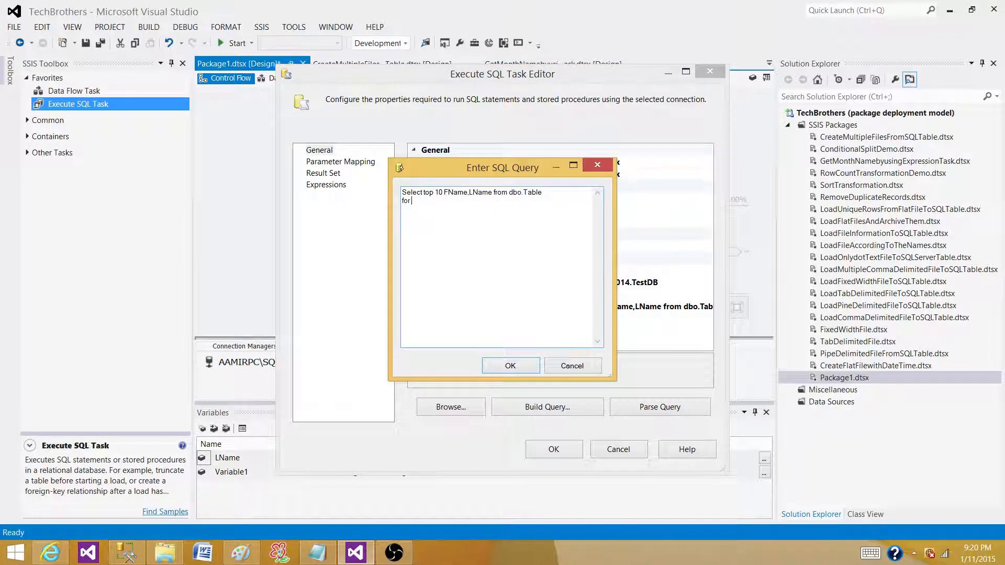
{"action": "type", "text": "xml"}
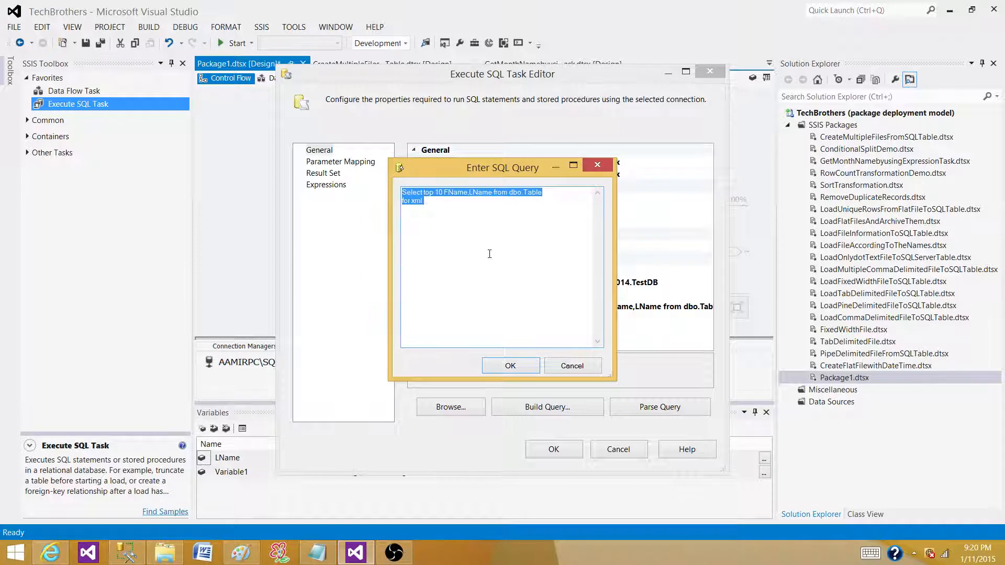
{"action": "mouse_move", "coordinate": [536, 271]}
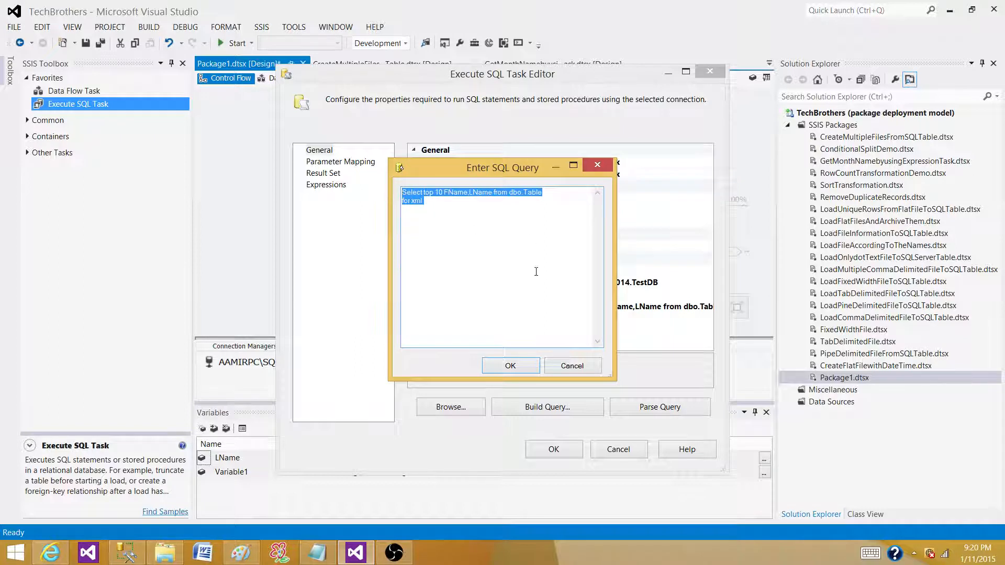
{"action": "left_click", "coordinate": [509, 365]}
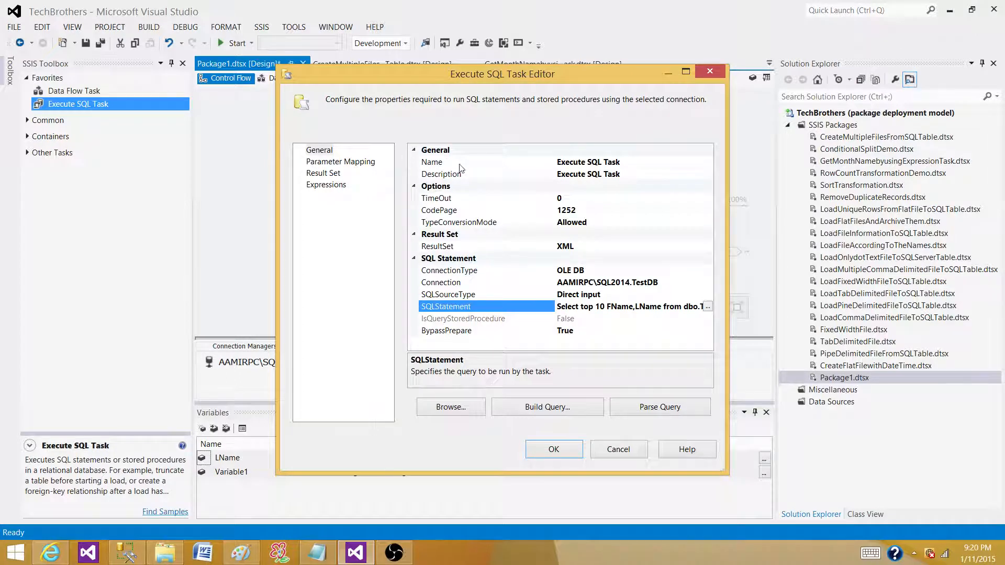
Check the NewResultName to User::LName mapping and close the editor with OK
{"action": "left_click", "coordinate": [323, 173]}
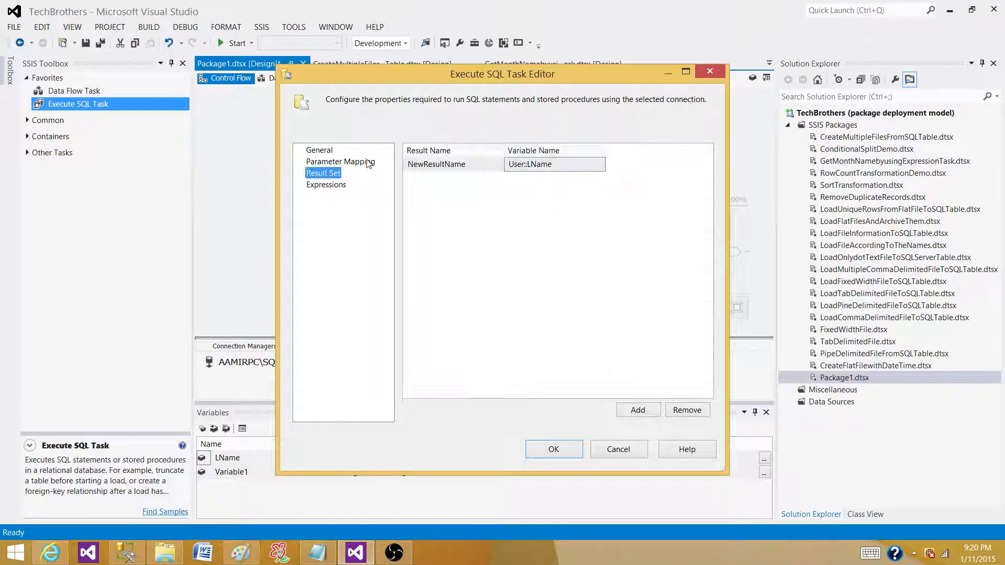
{"action": "left_click", "coordinate": [553, 448]}
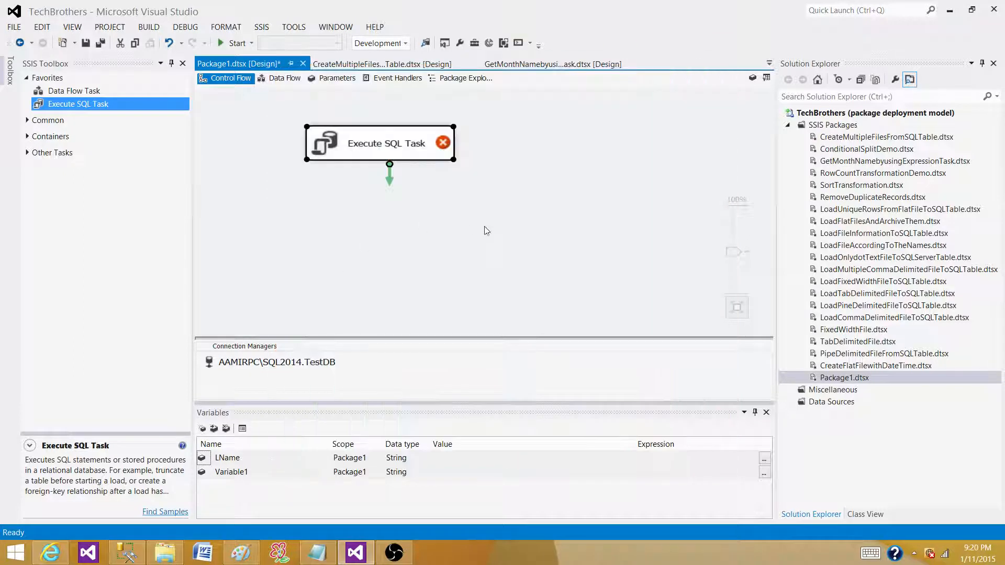